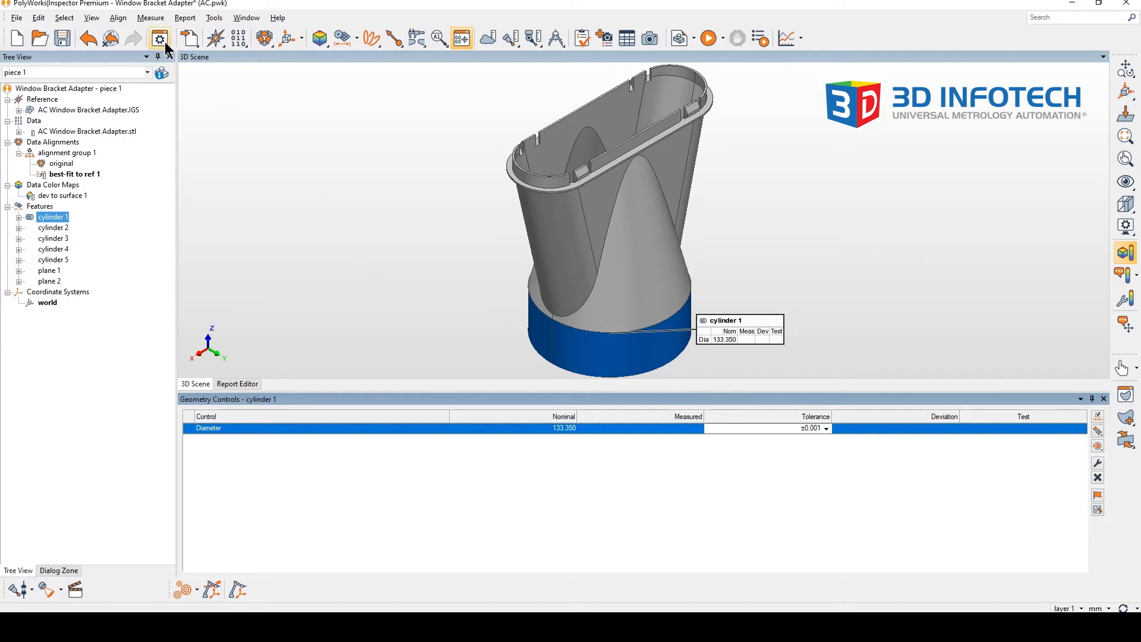
Reach Objects > Tolerances in Options and start a new tolerance template.
click(159, 38)
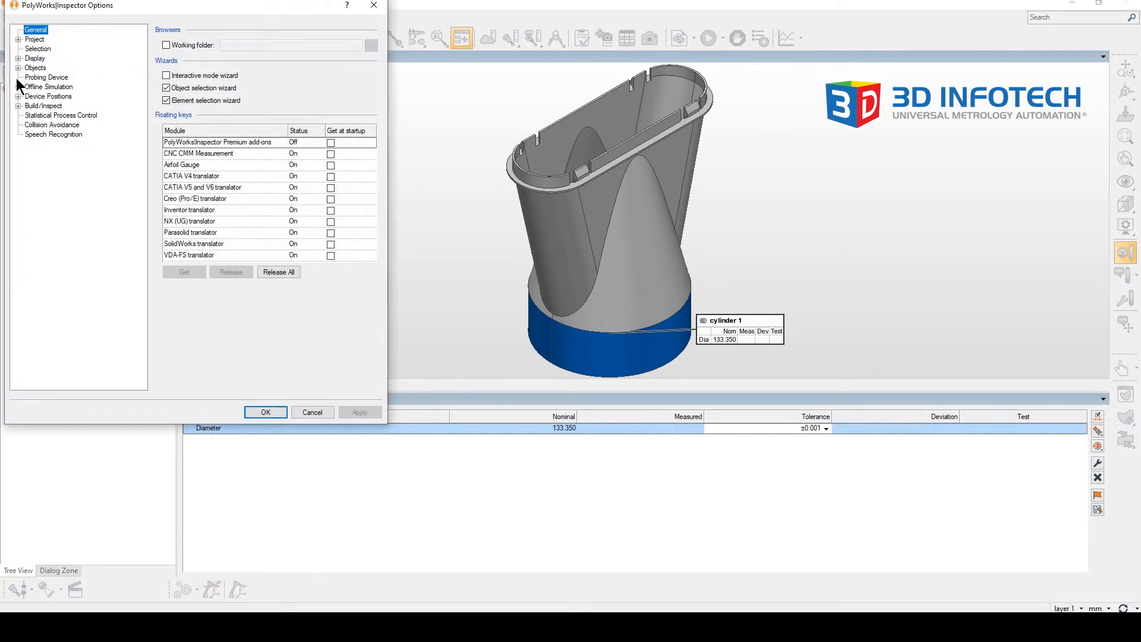
click(18, 68)
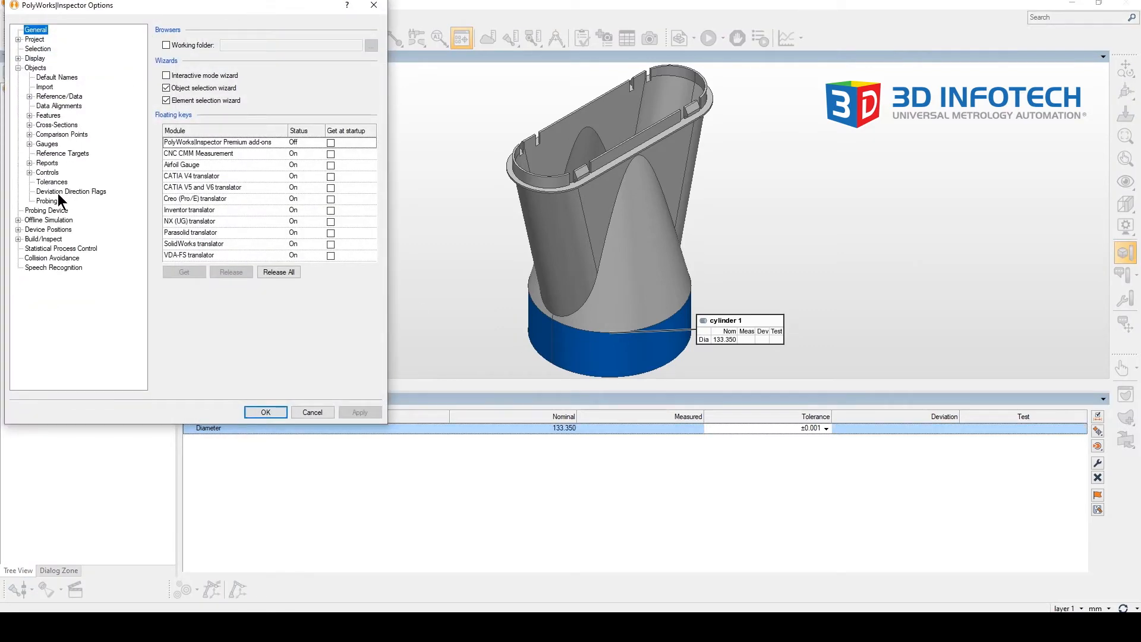
click(51, 180)
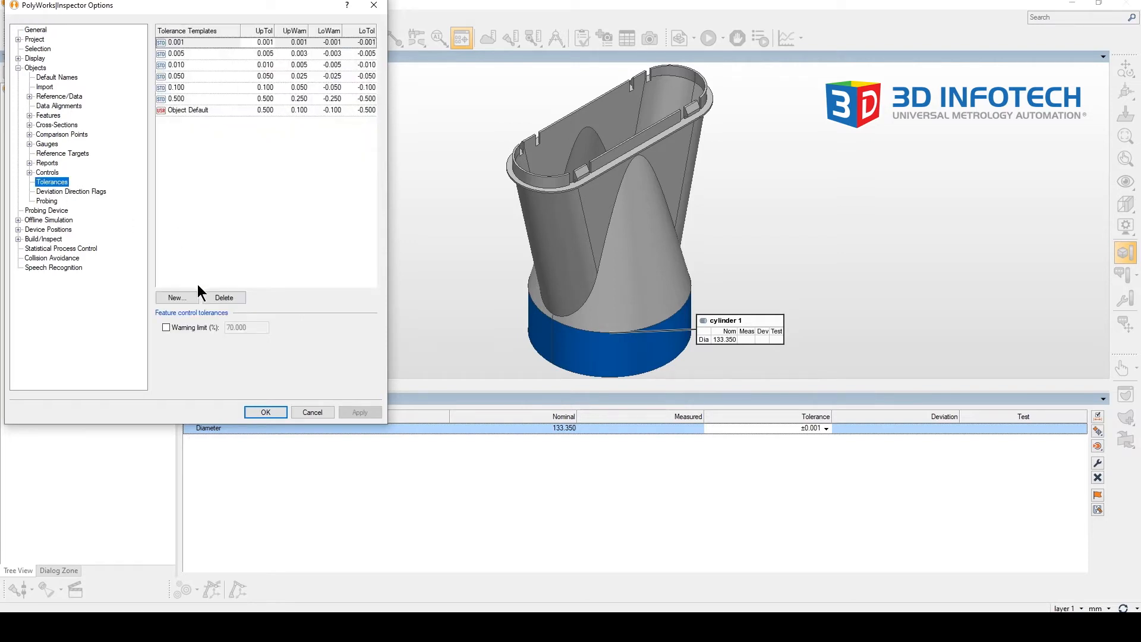
click(177, 297)
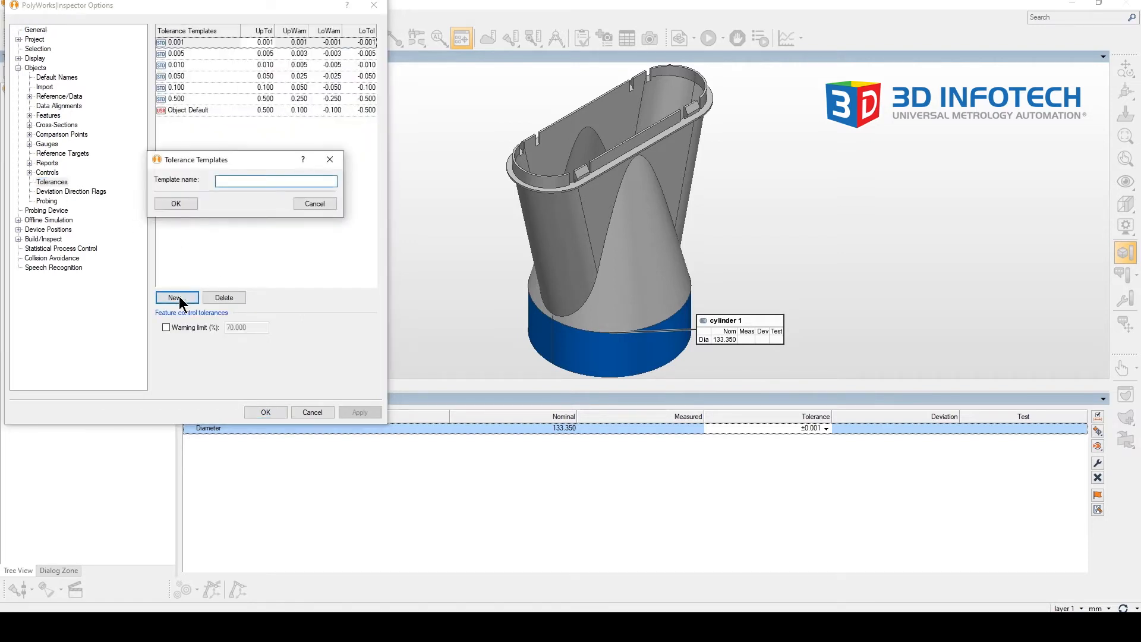
Name the new template 'Standard Tolerance' (±1.000) and accept the Options.
text(Standard Tolerance)
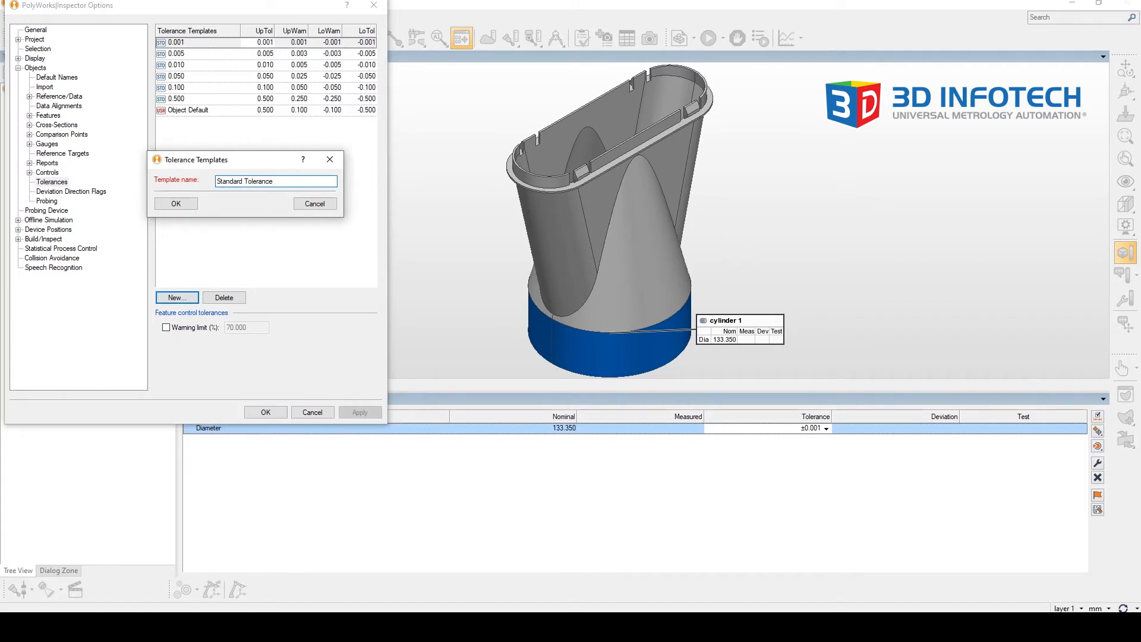
click(176, 203)
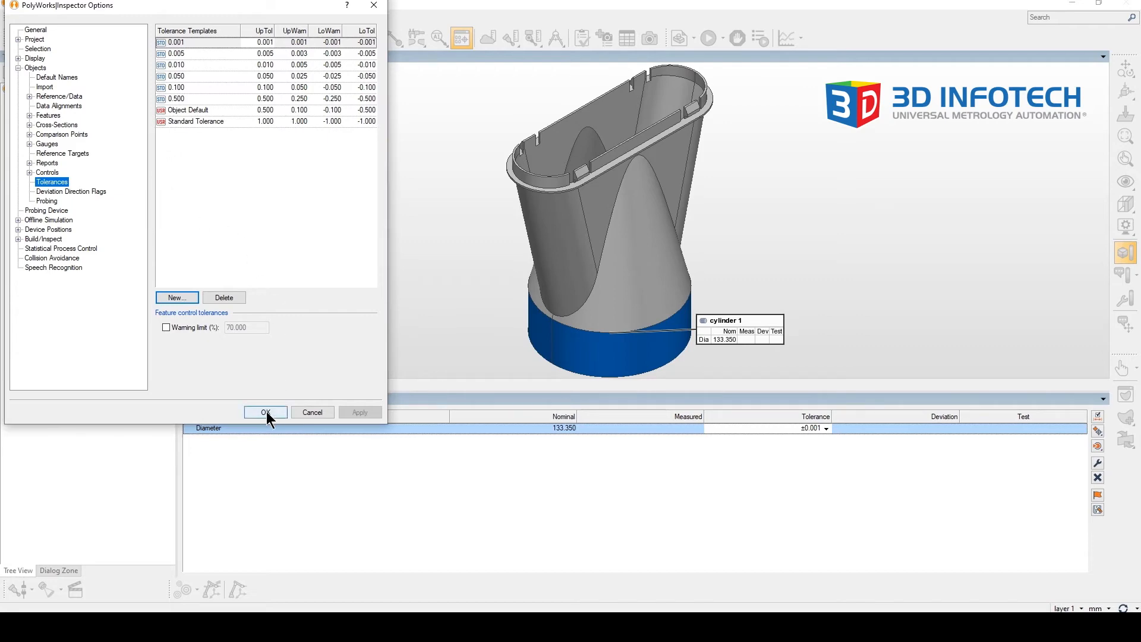
click(265, 412)
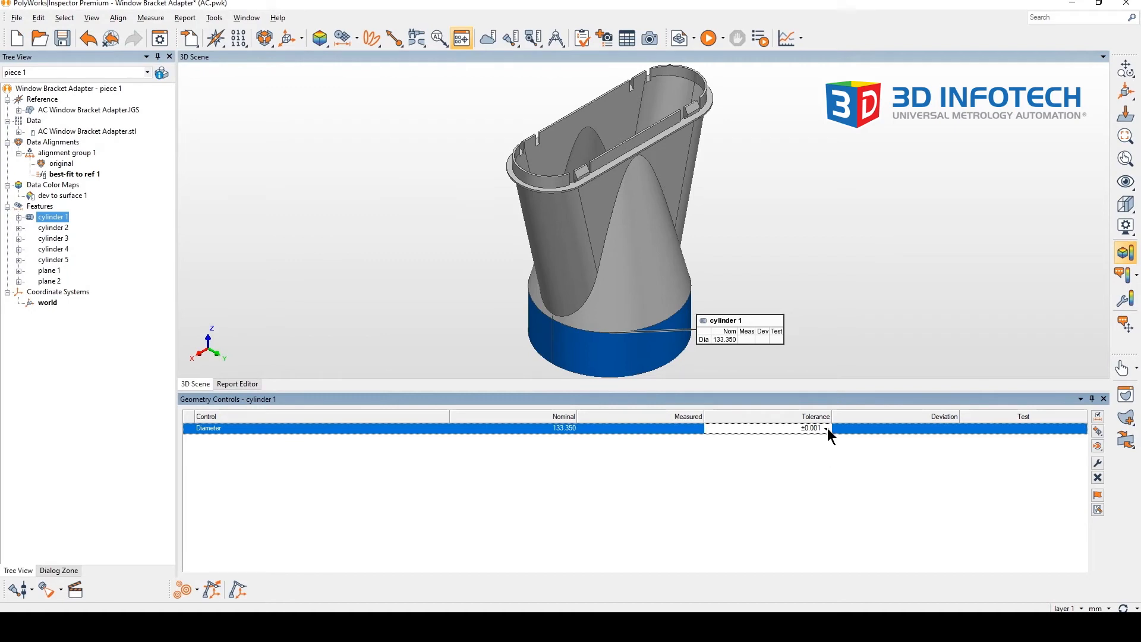
Assign the Standard Tolerance template (±1.000) to cylinder 1's Diameter control.
click(826, 428)
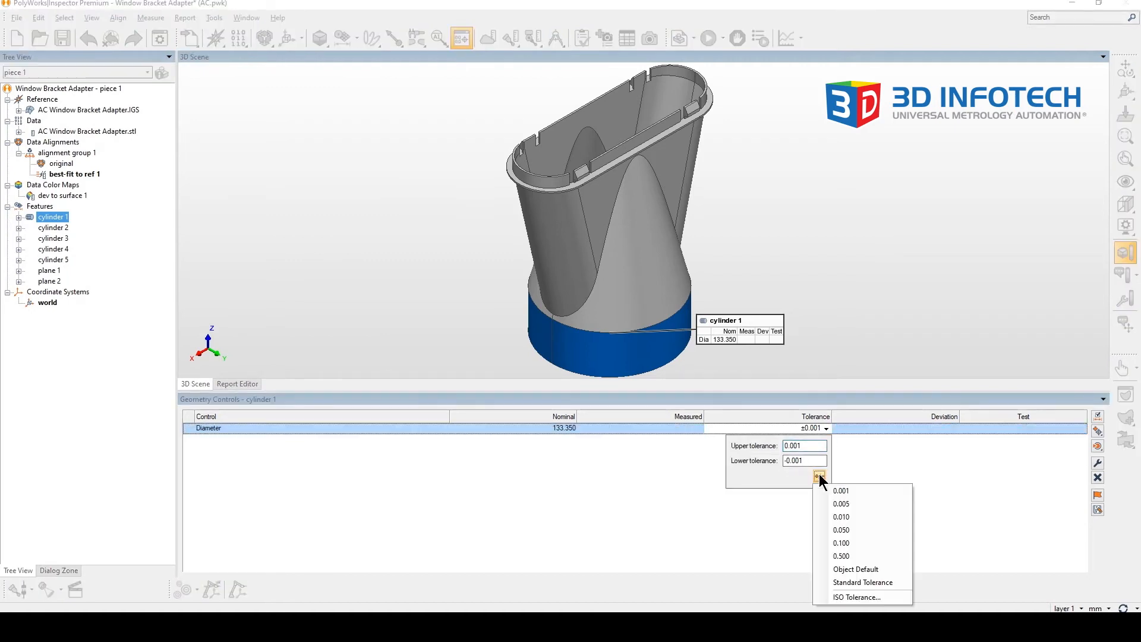
mouse_move(863, 582)
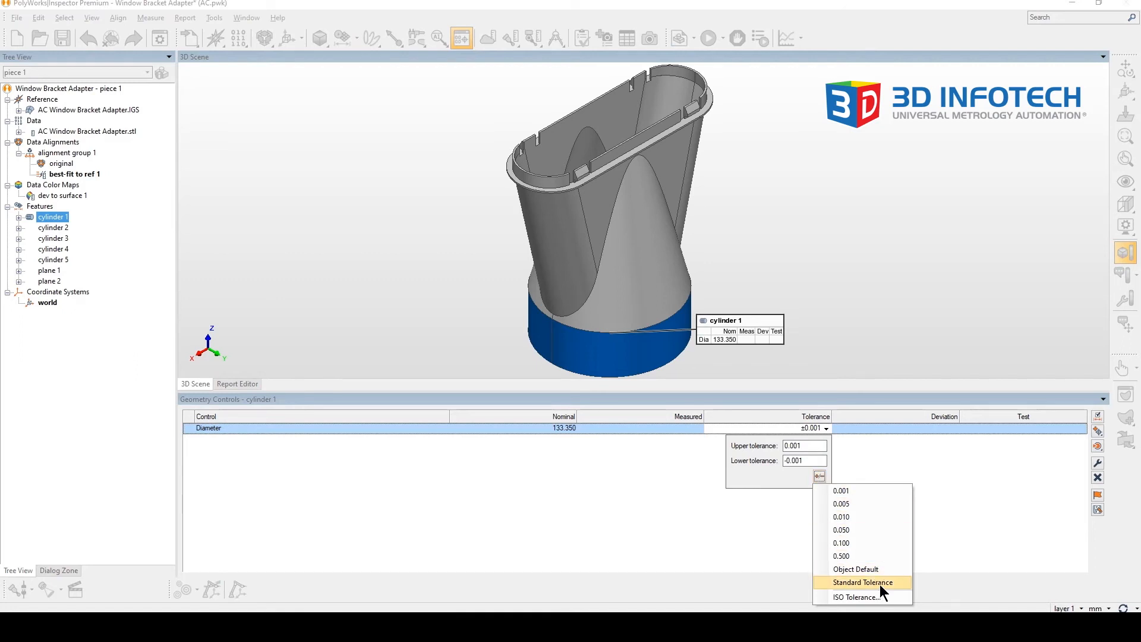
click(861, 582)
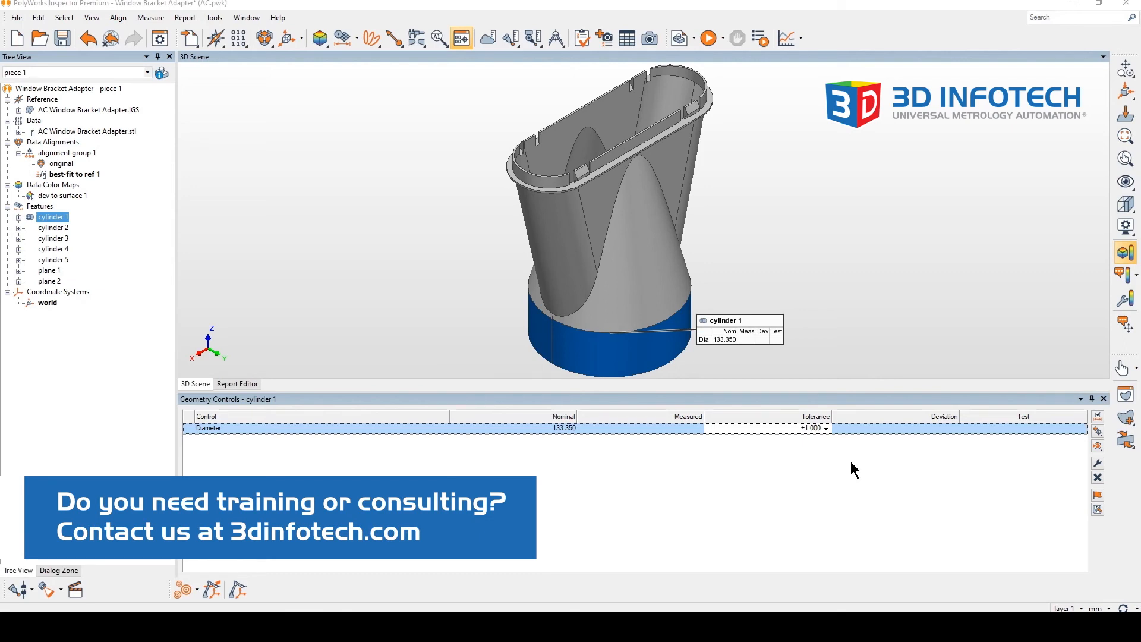
mouse_move(680, 536)
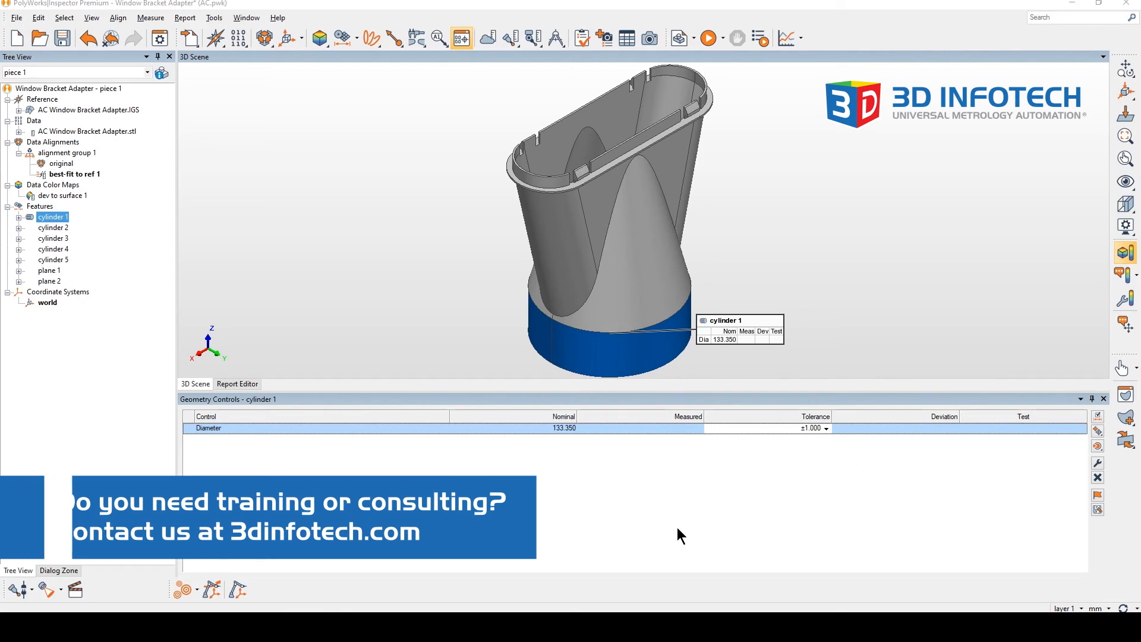